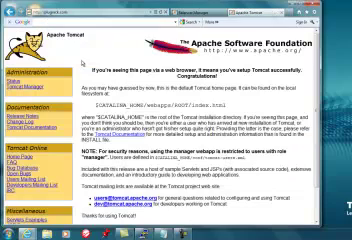
Scroll down the Tomcat welcome page toward the Examples and JSP Samples links
scroll(down, 3)
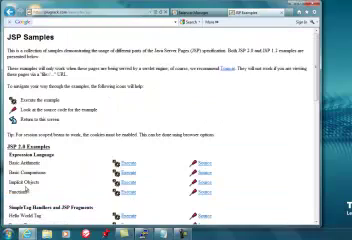
scroll(down, 3)
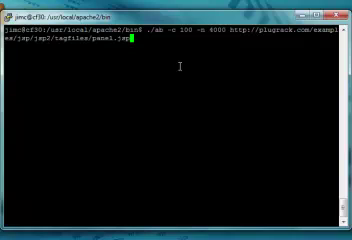
Run ab -n 4000 -c 100 against the one-node cluster and scroll to its timing results
key(Return)
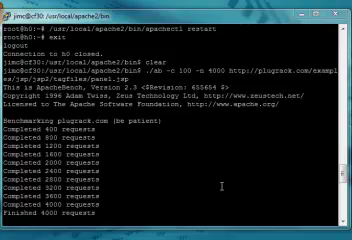
scroll(down, 3)
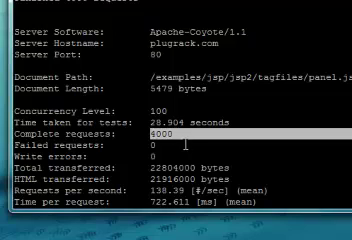
scroll(down, 3)
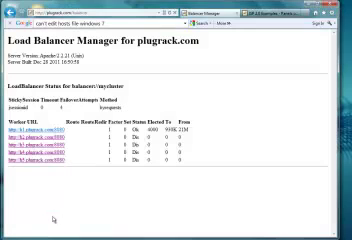
mouse_move(230, 70)
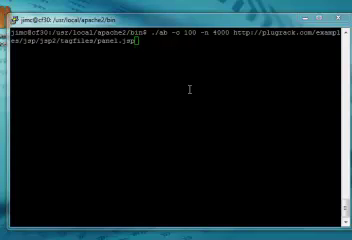
Launch the recalled ab -n 4000 -c 100 command against the two-node cluster
key(Return)
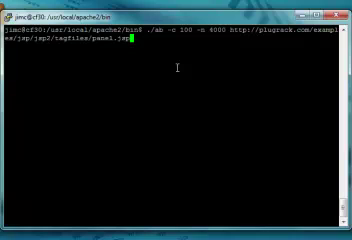
Run ab -n 4000 -c 100 with all five nodes enabled and scroll to the 4000-request summary
key(Return)
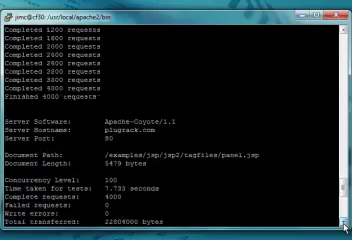
scroll(down, 3)
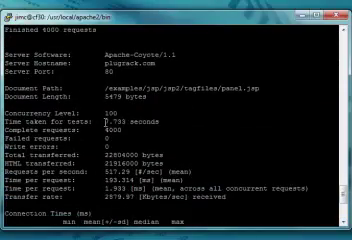